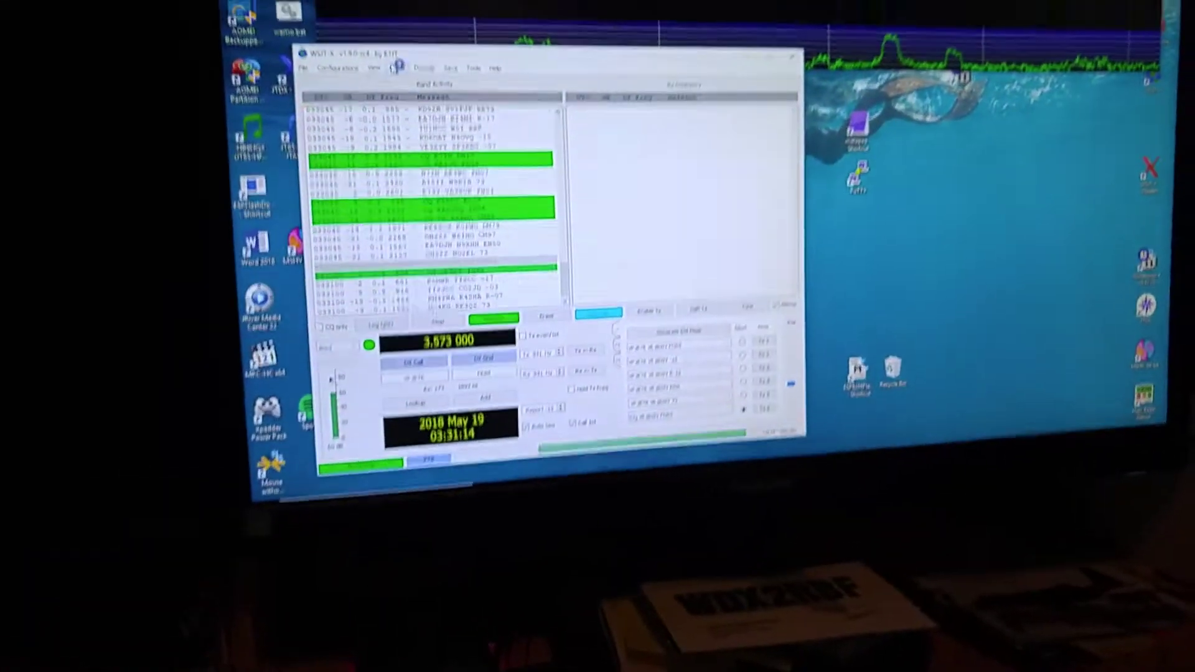
Step: Select Yaesu FT-817 with CAT on COM3 and PTT via CAT, then confirm with OK
click(295, 121)
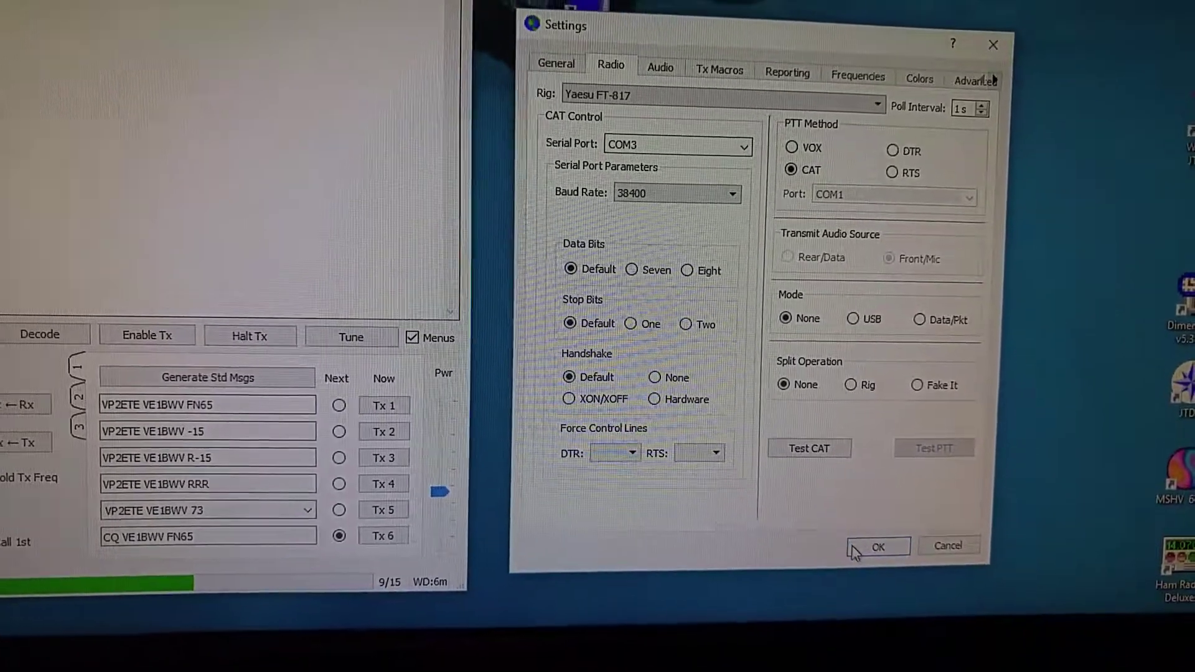
click(878, 547)
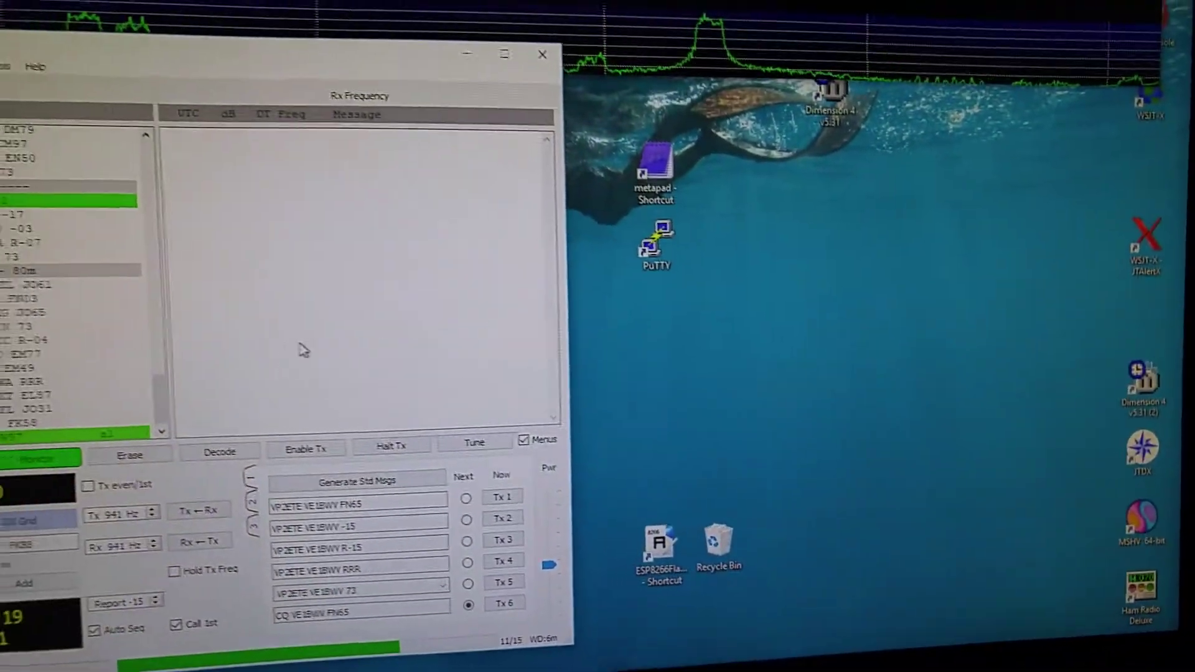